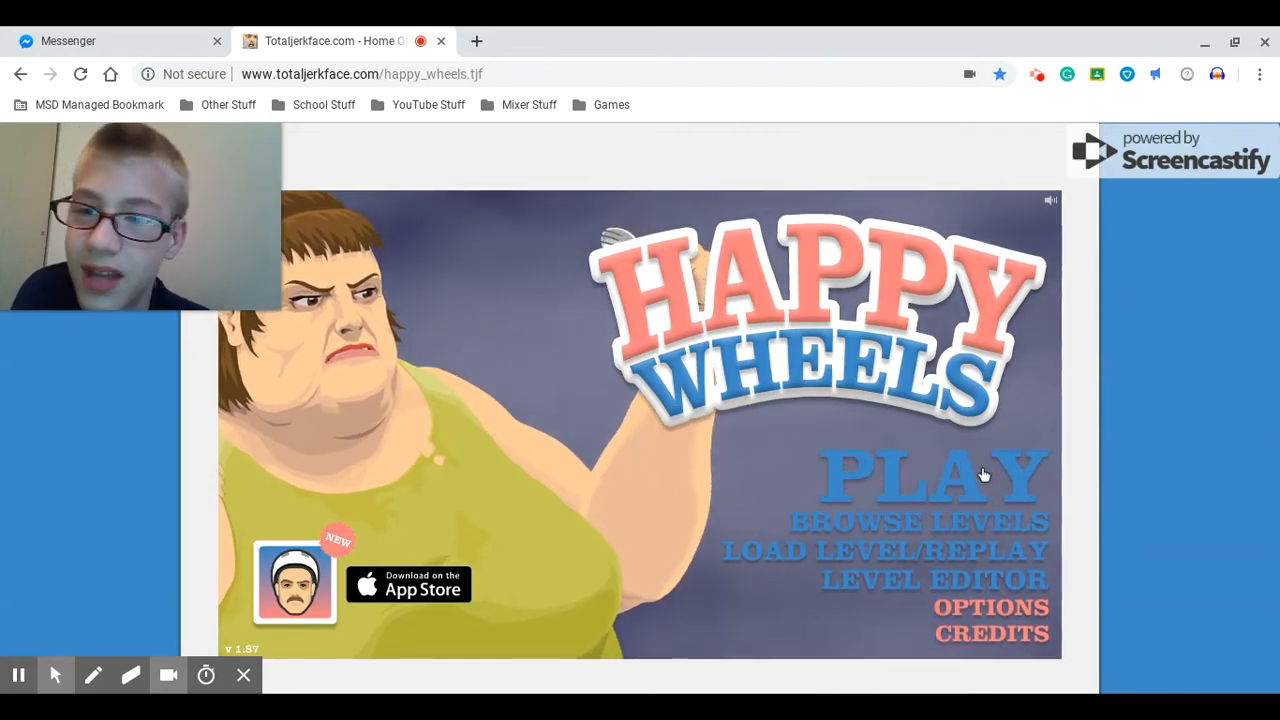
Step: From the title screen, find '$1000 TRIP' in Featured Levels and show its details
click(912, 521)
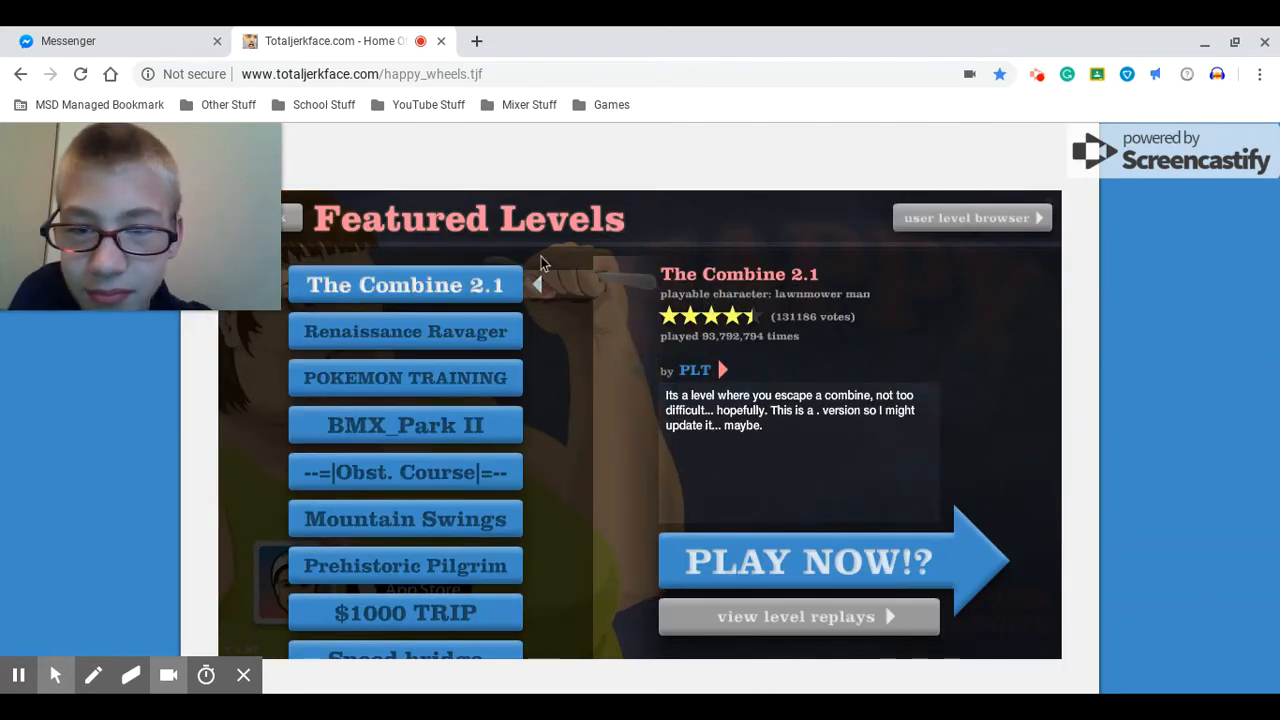
mouse_move(480, 425)
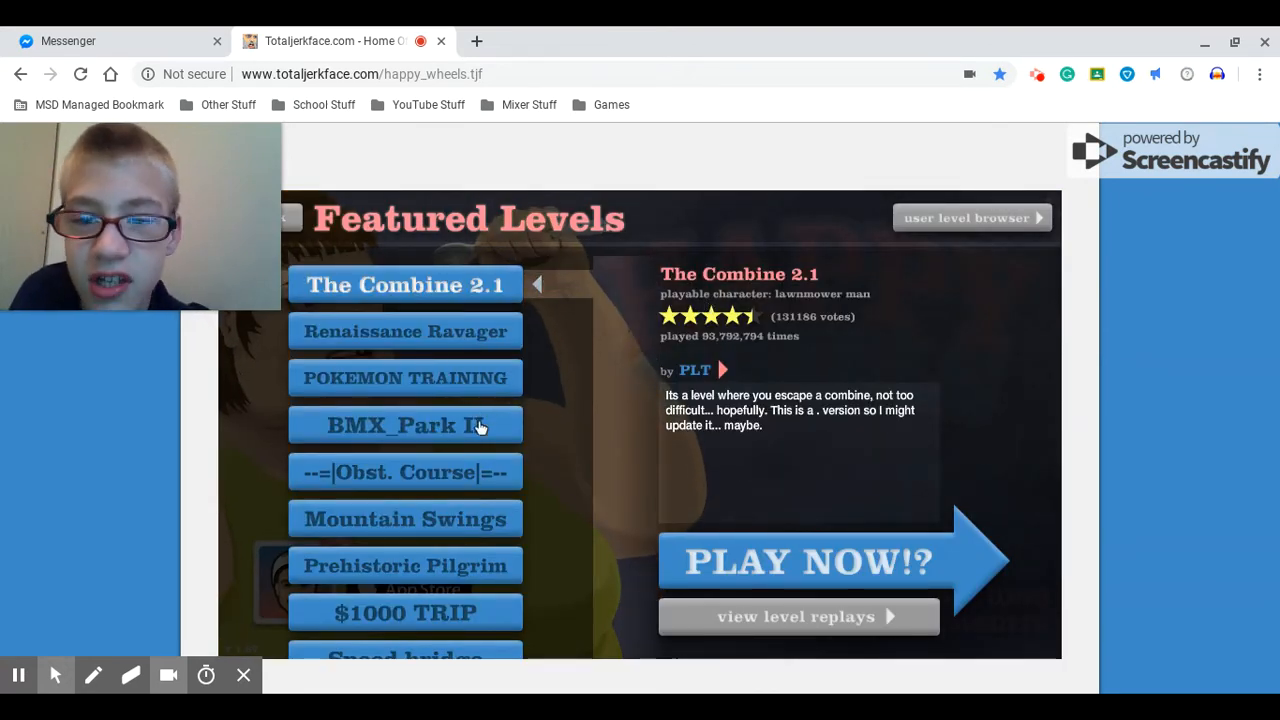
scroll(down, 3)
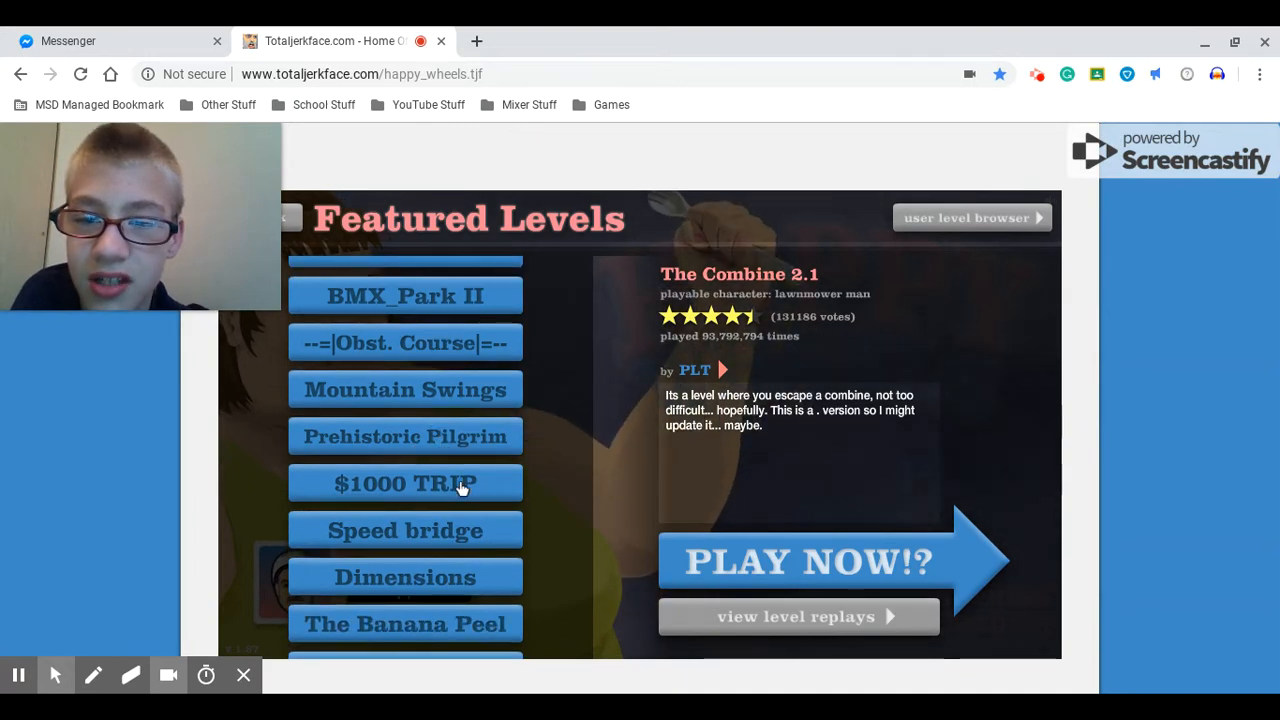
click(405, 483)
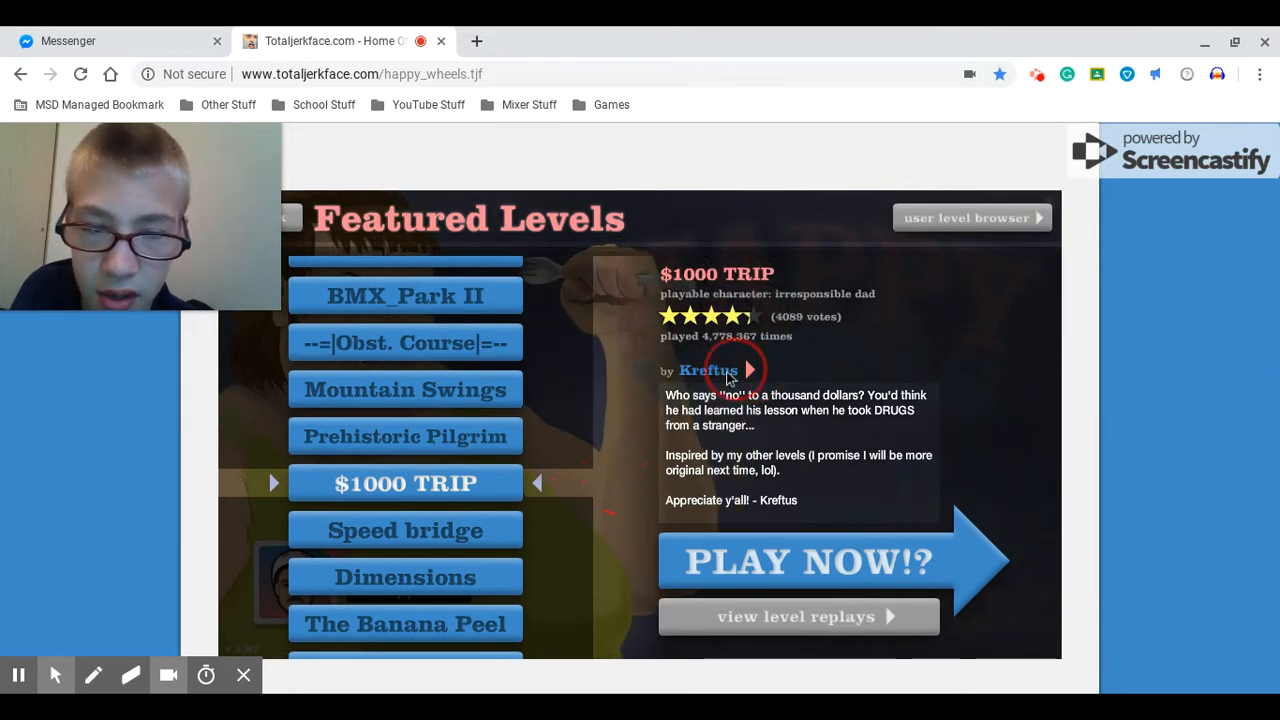
mouse_move(610, 505)
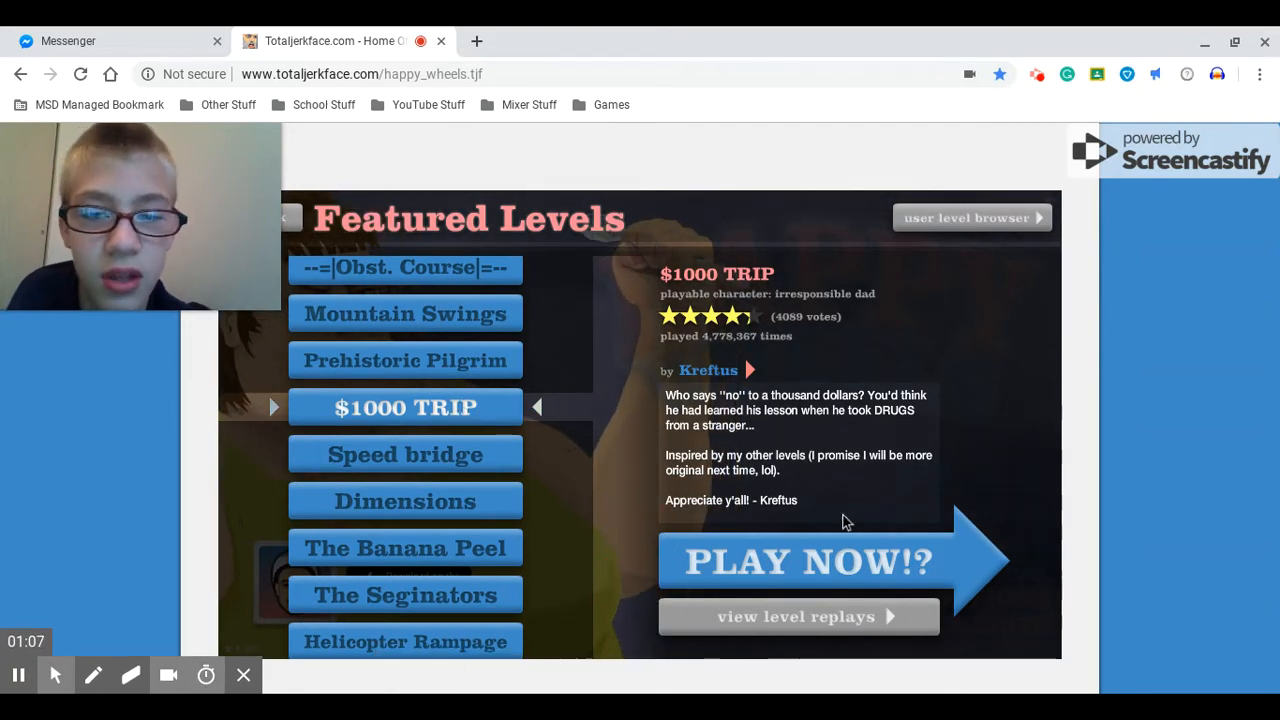
Step: Launch '$1000 TRIP' with PLAY NOW!? so the level loads
click(807, 561)
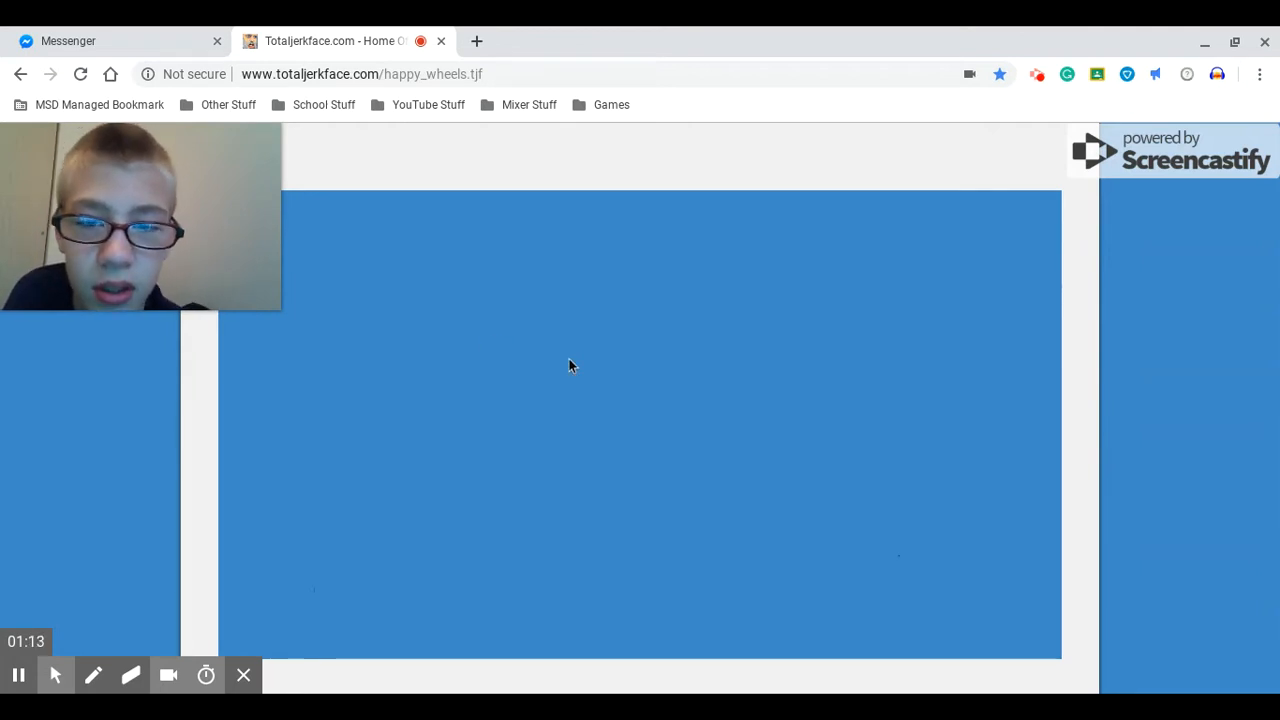
mouse_move(589, 466)
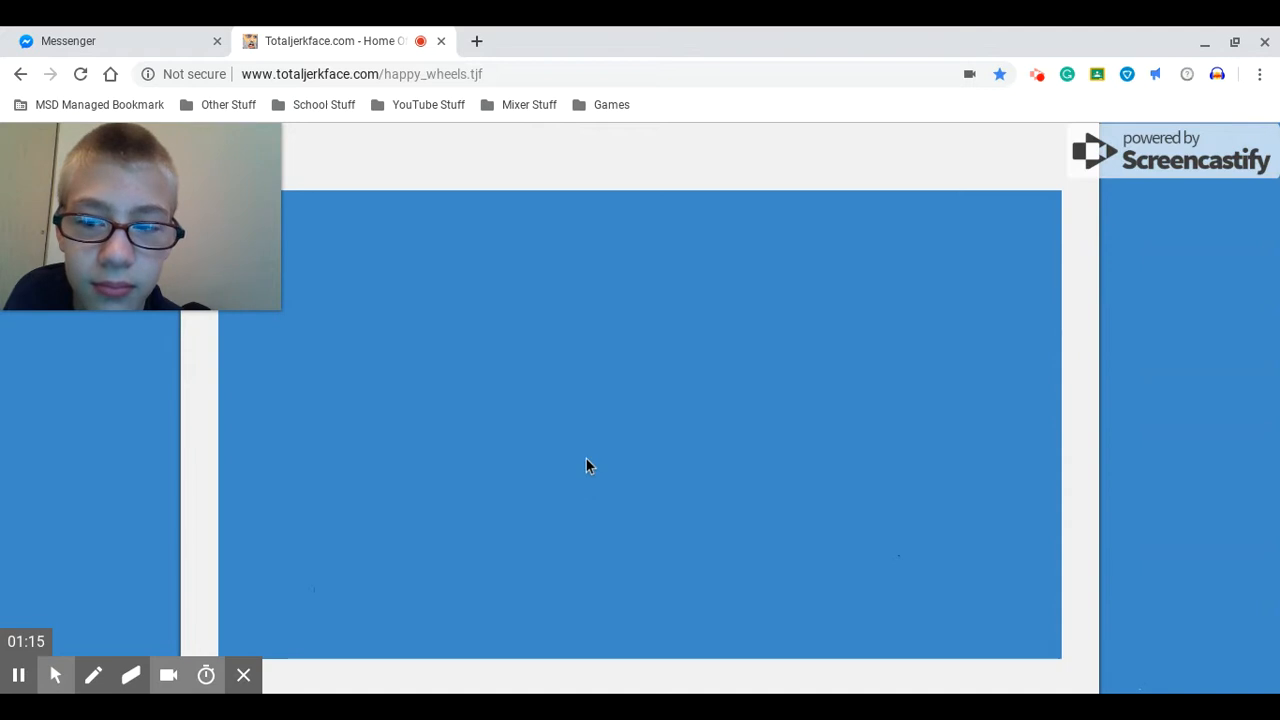
mouse_move(503, 453)
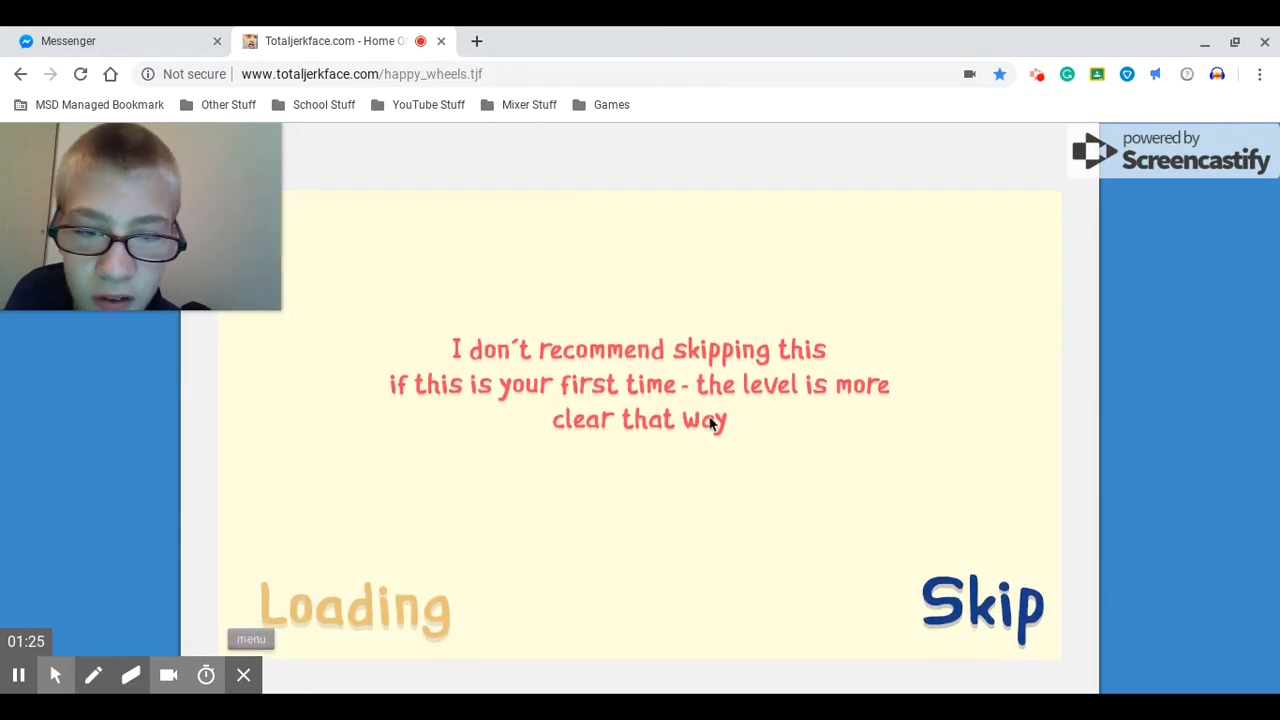
mouse_move(736, 455)
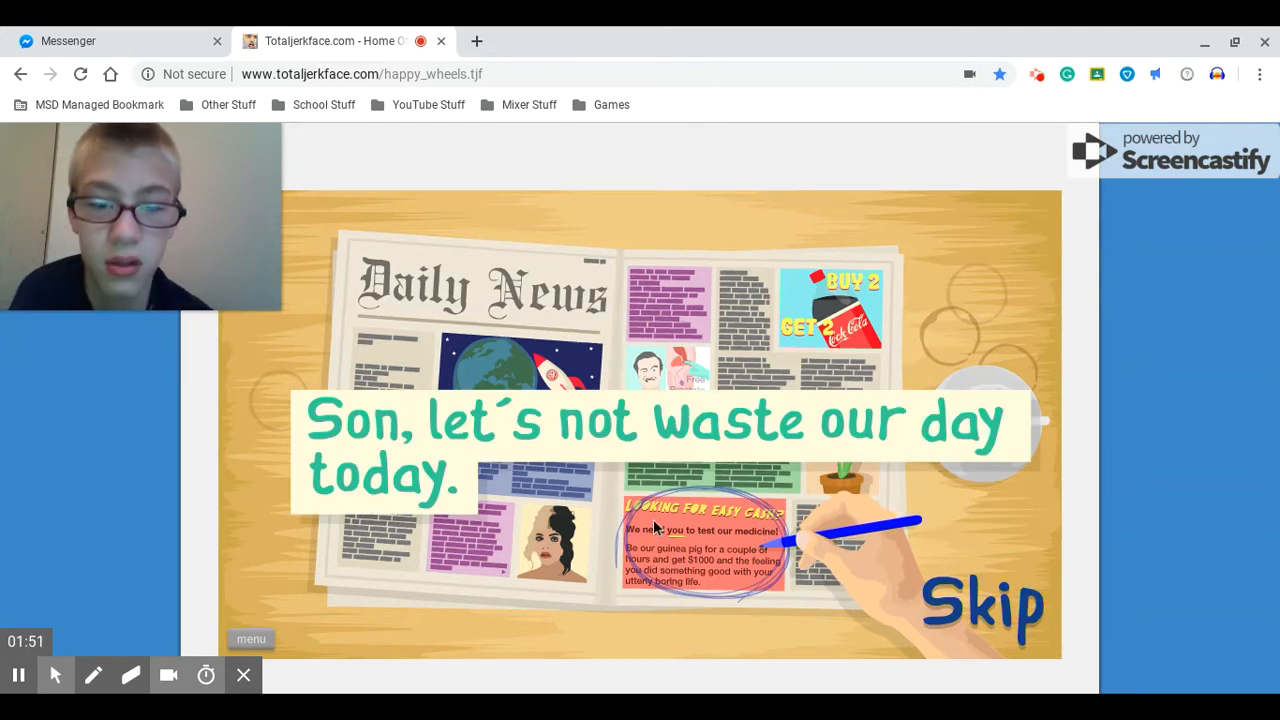
Step: Pause the '$1000 TRIP' intro story to show the rating and resume menu
click(251, 639)
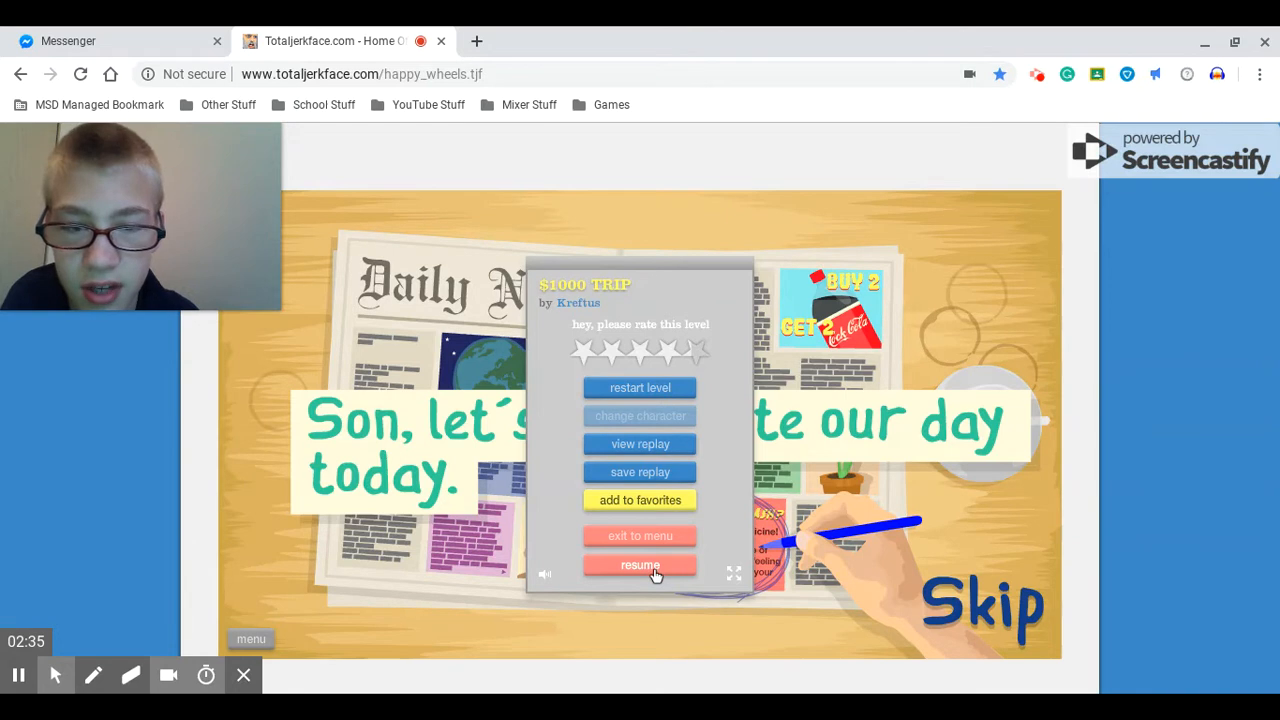
Step: Resume the '$1000 TRIP' intro newspaper scene from the pause menu
click(640, 565)
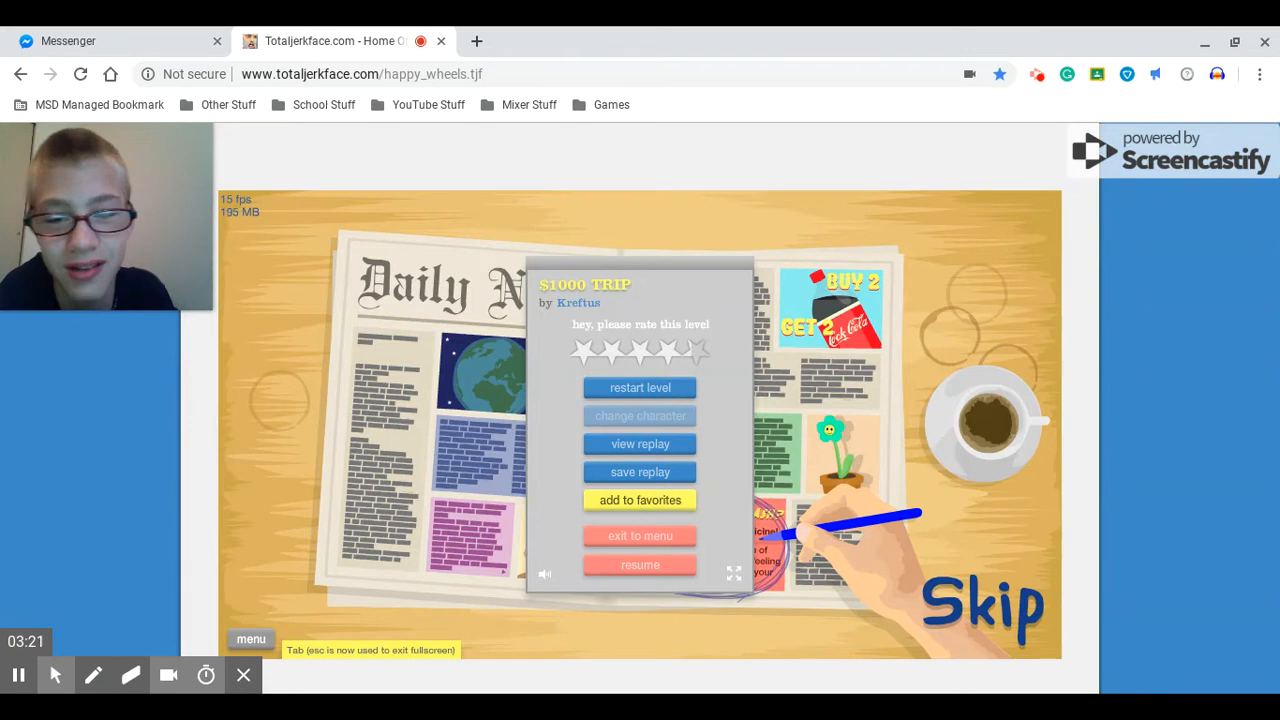
mouse_move(472, 421)
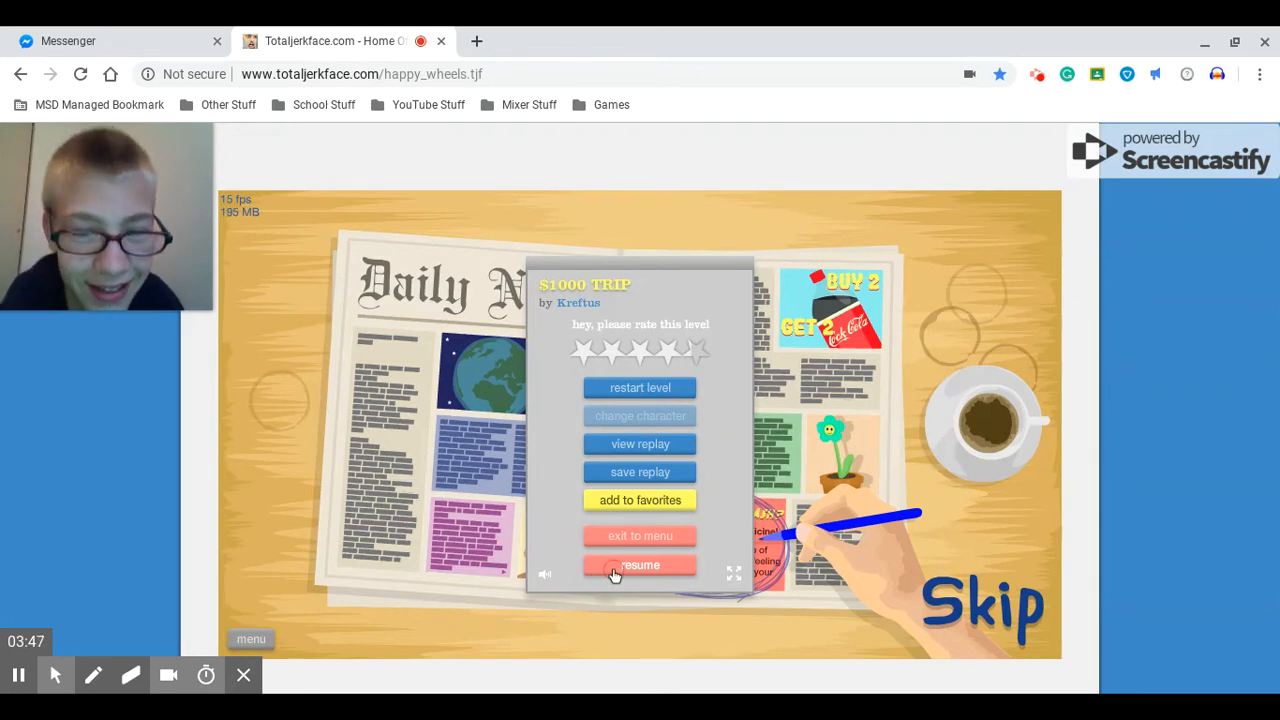
click(639, 565)
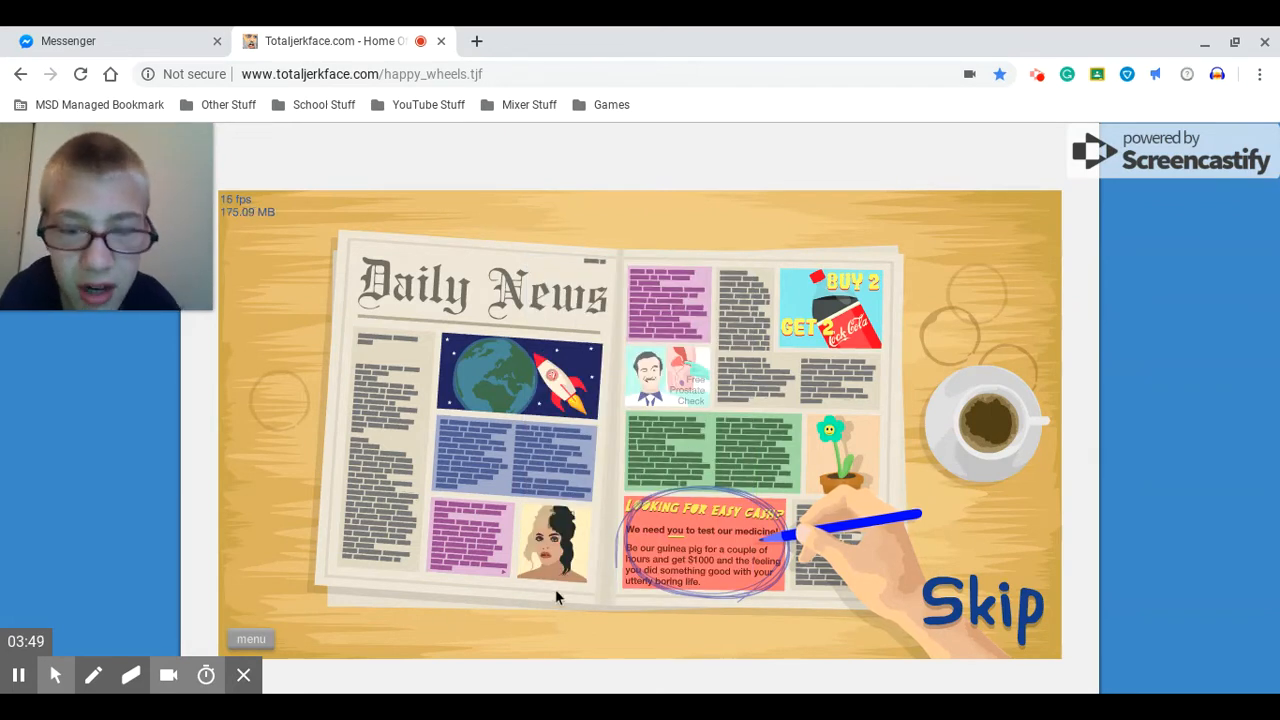
Step: Skip the intro story, then start reloading the '$1000 TRIP' level
click(983, 605)
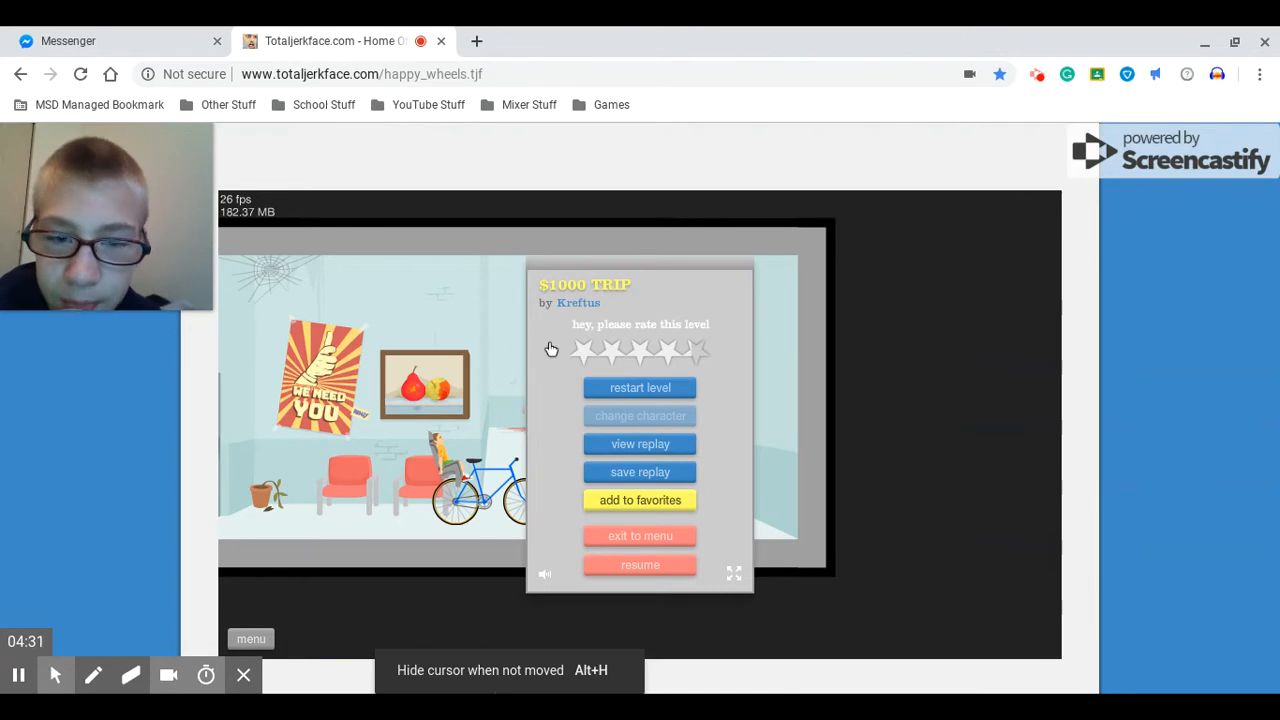
mouse_move(665, 395)
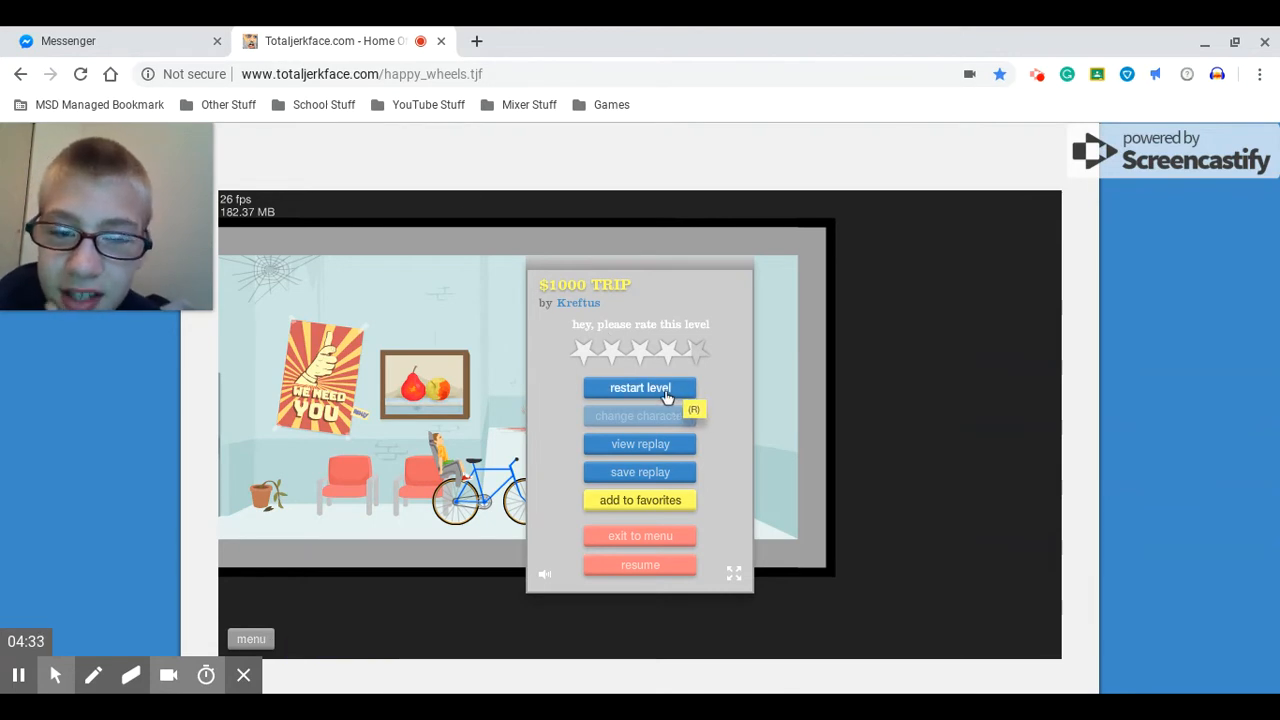
mouse_move(203, 442)
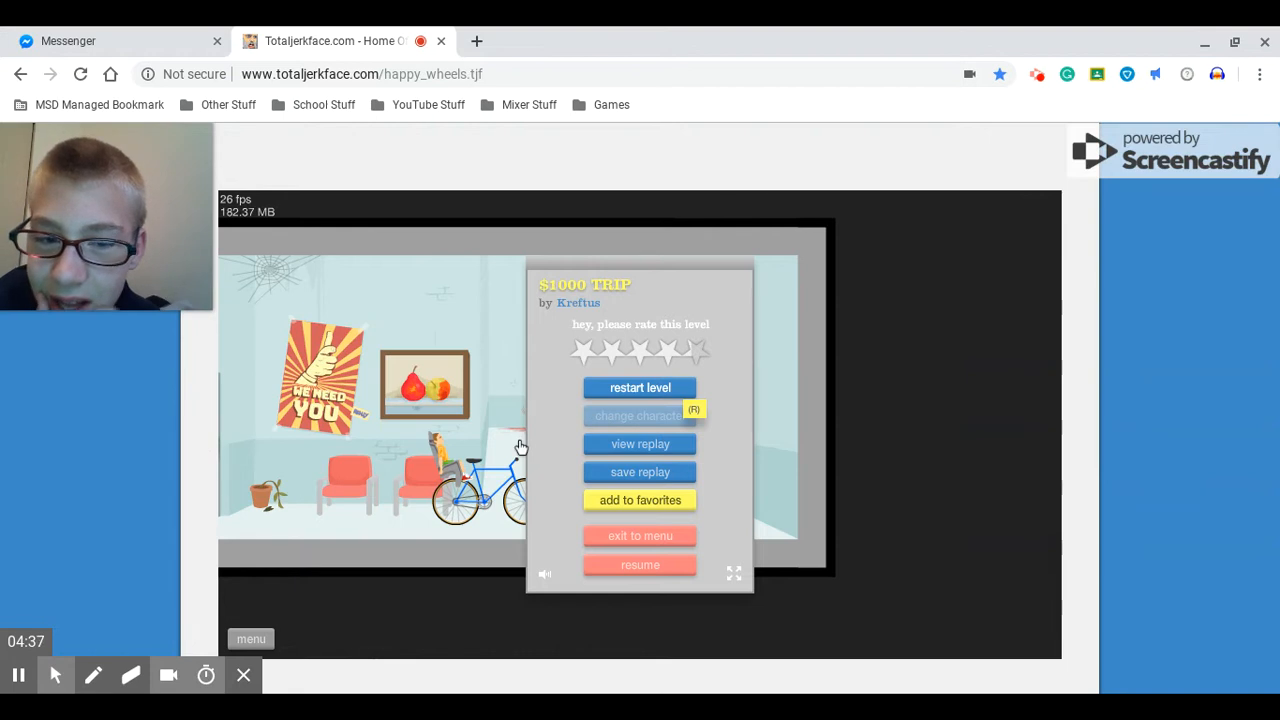
click(639, 387)
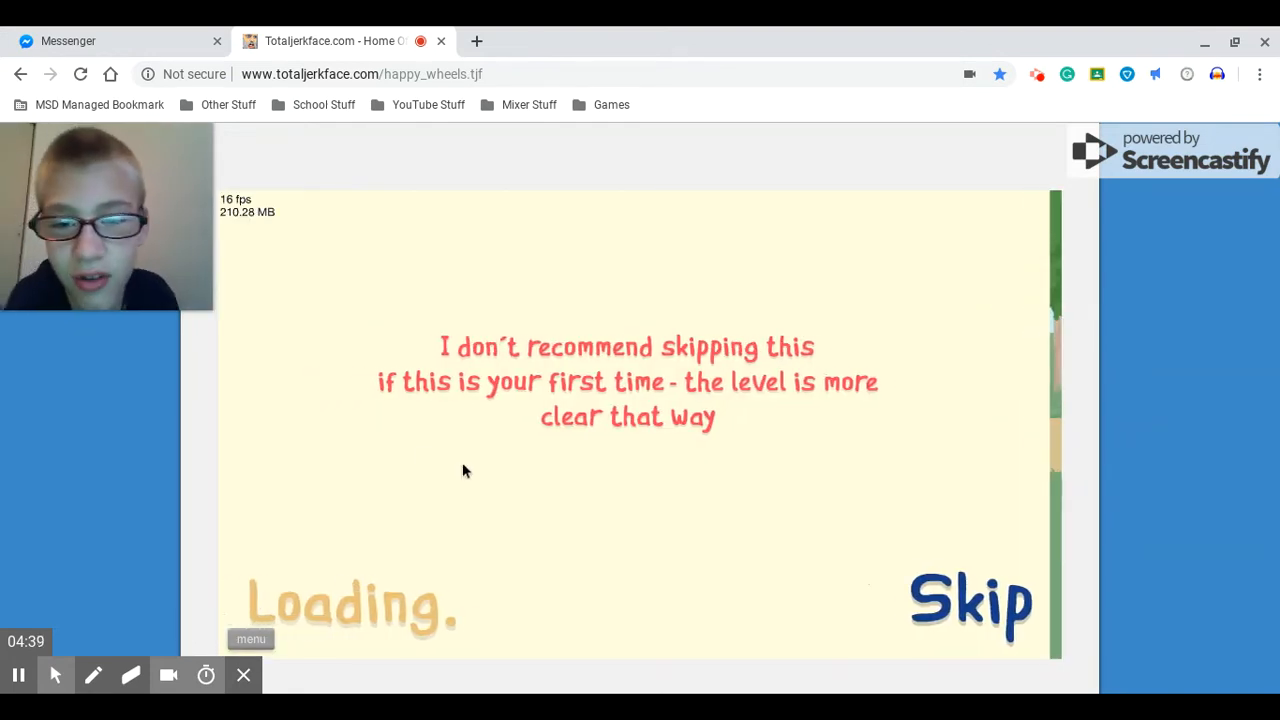
mouse_move(911, 457)
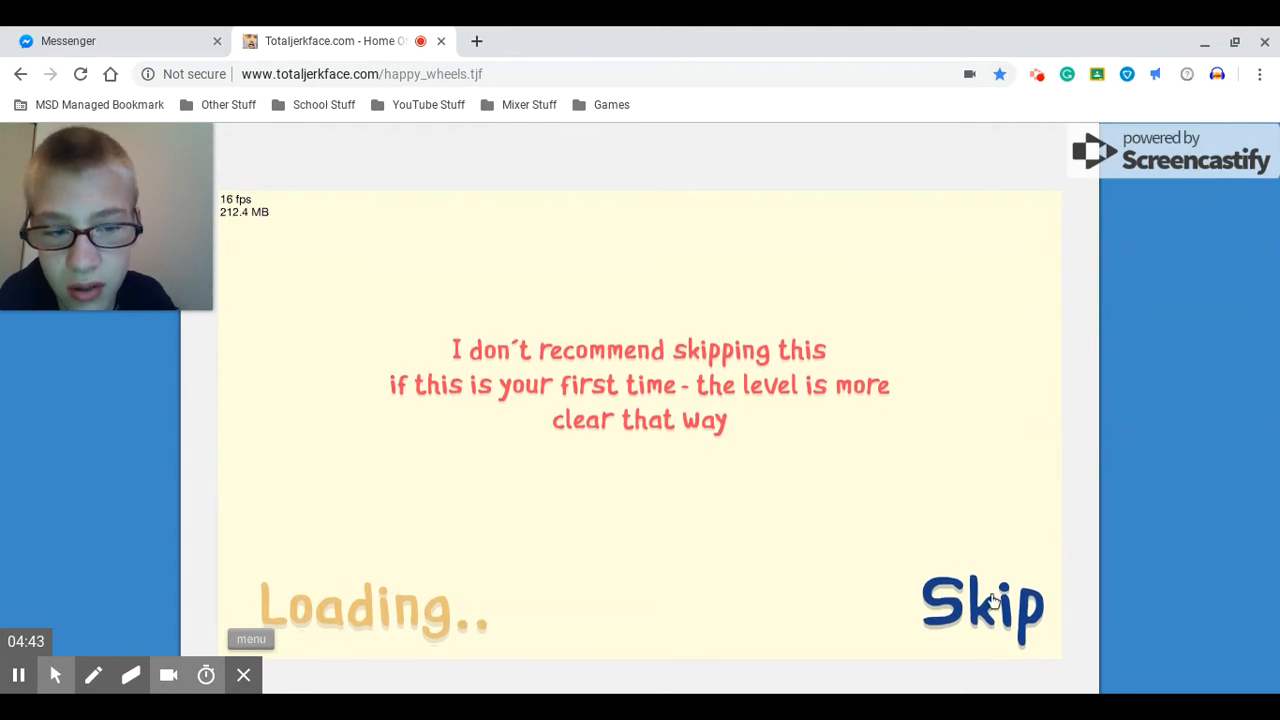
mouse_move(618, 549)
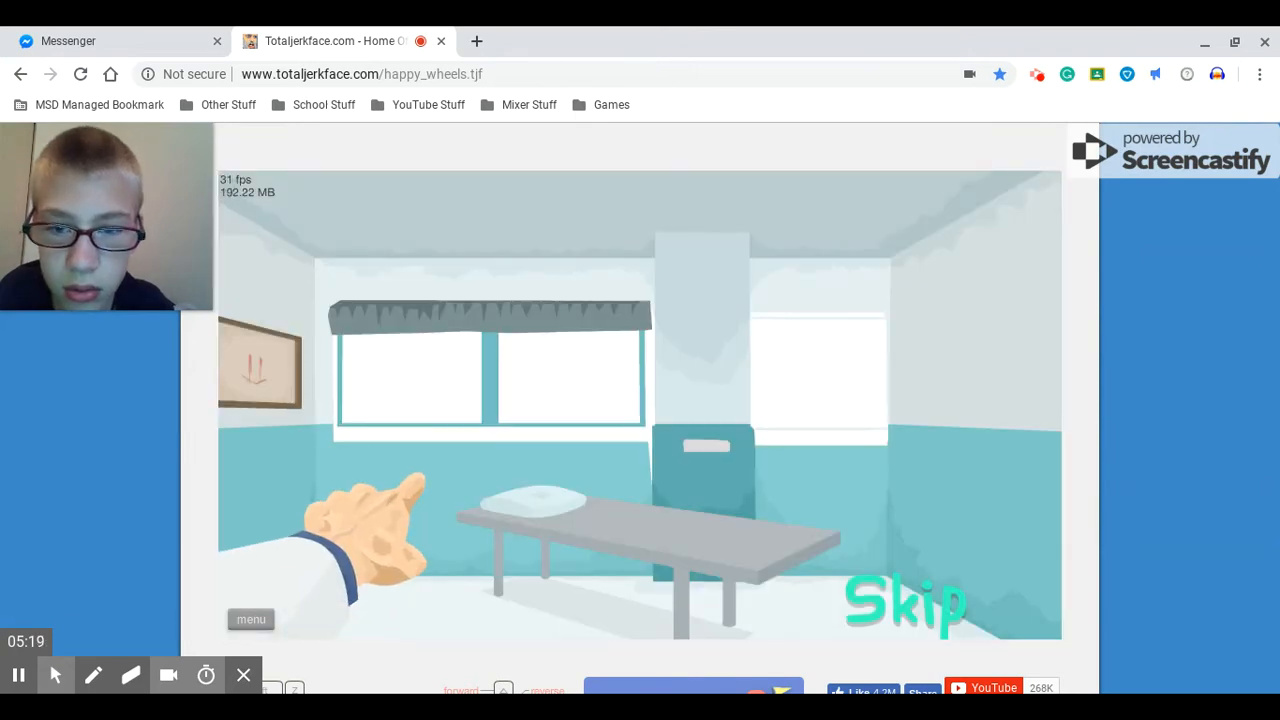
Step: Advance the hospital-room intro to the helmeted character scene
click(905, 600)
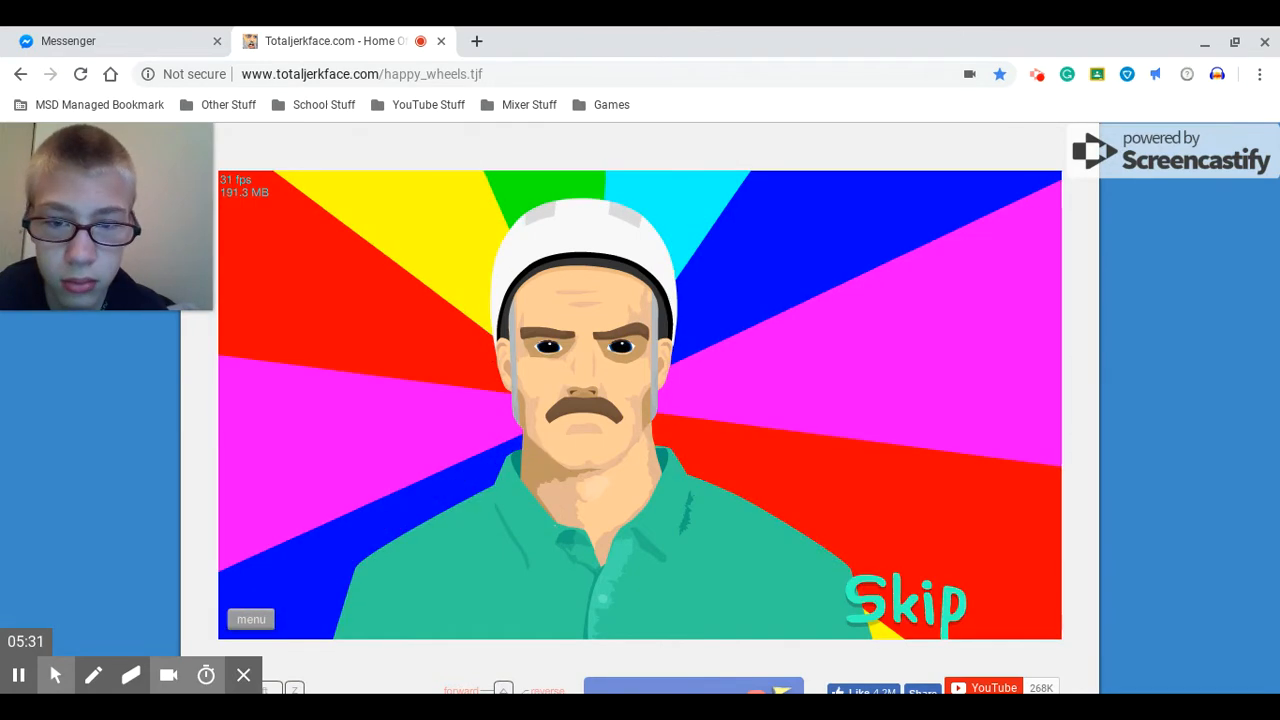
Step: Skip the rest of the intro and ride outdoors until the crash
click(905, 600)
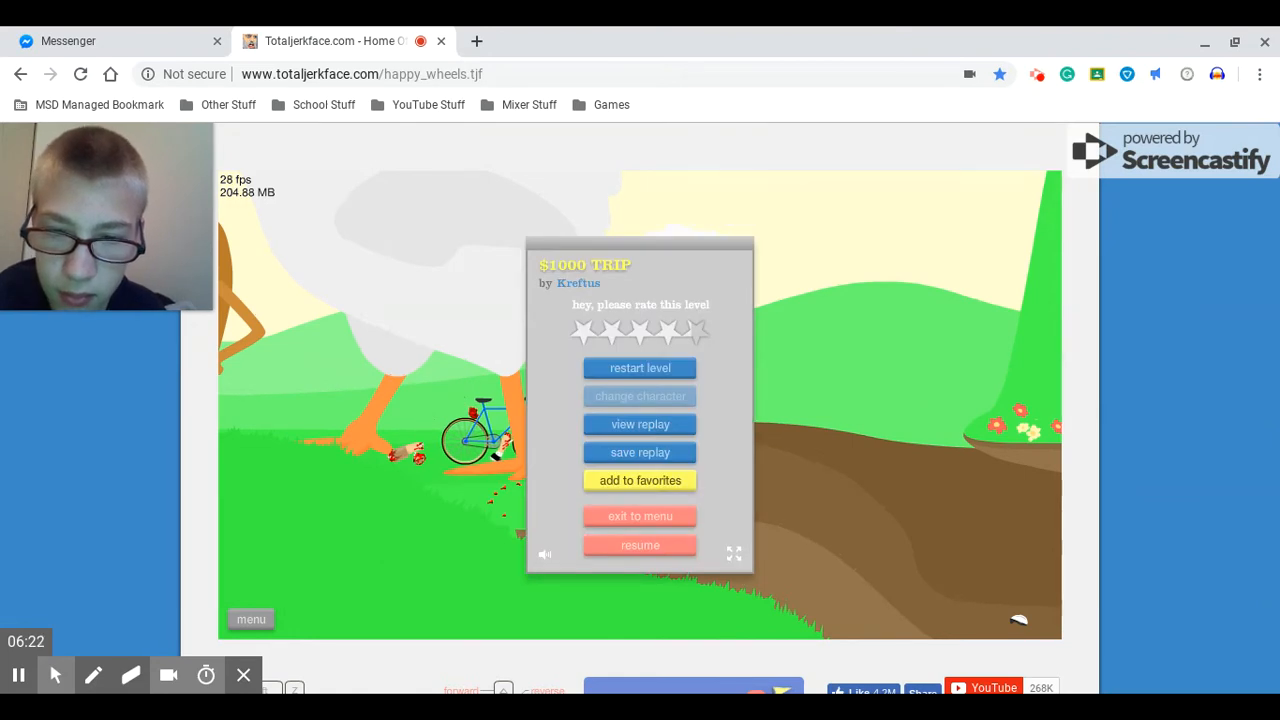
mouse_move(545, 377)
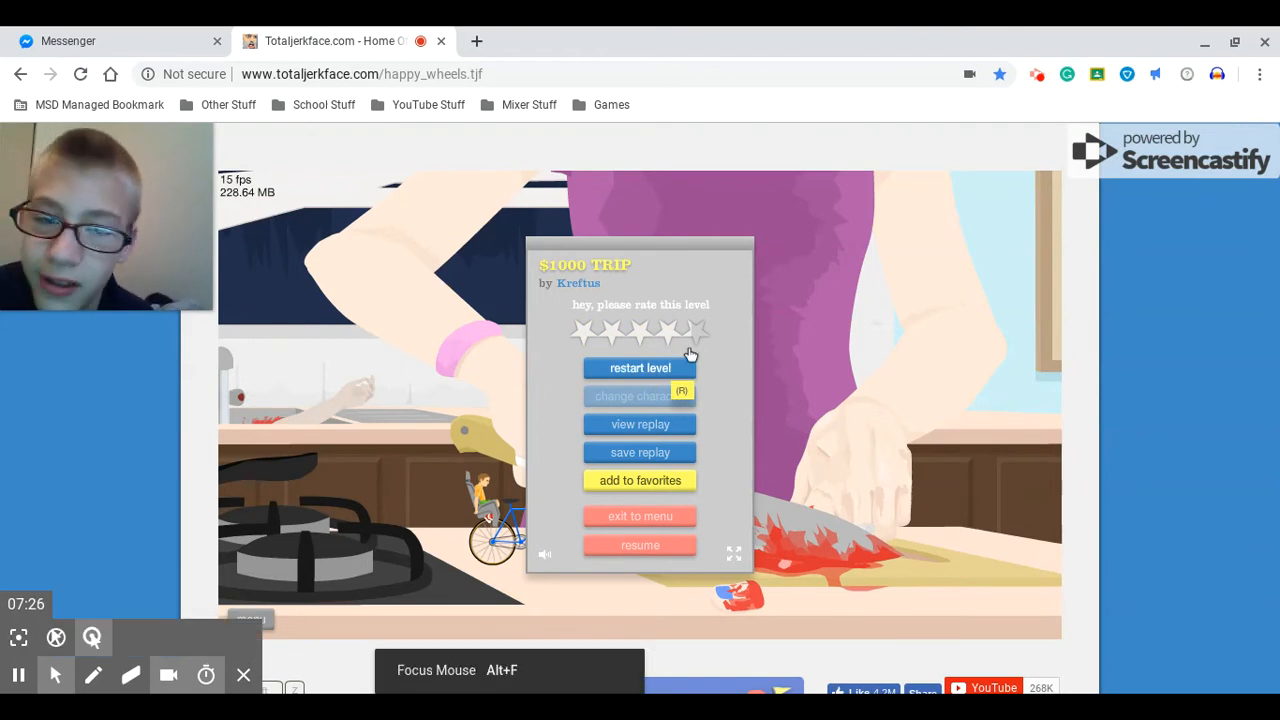
mouse_move(800, 435)
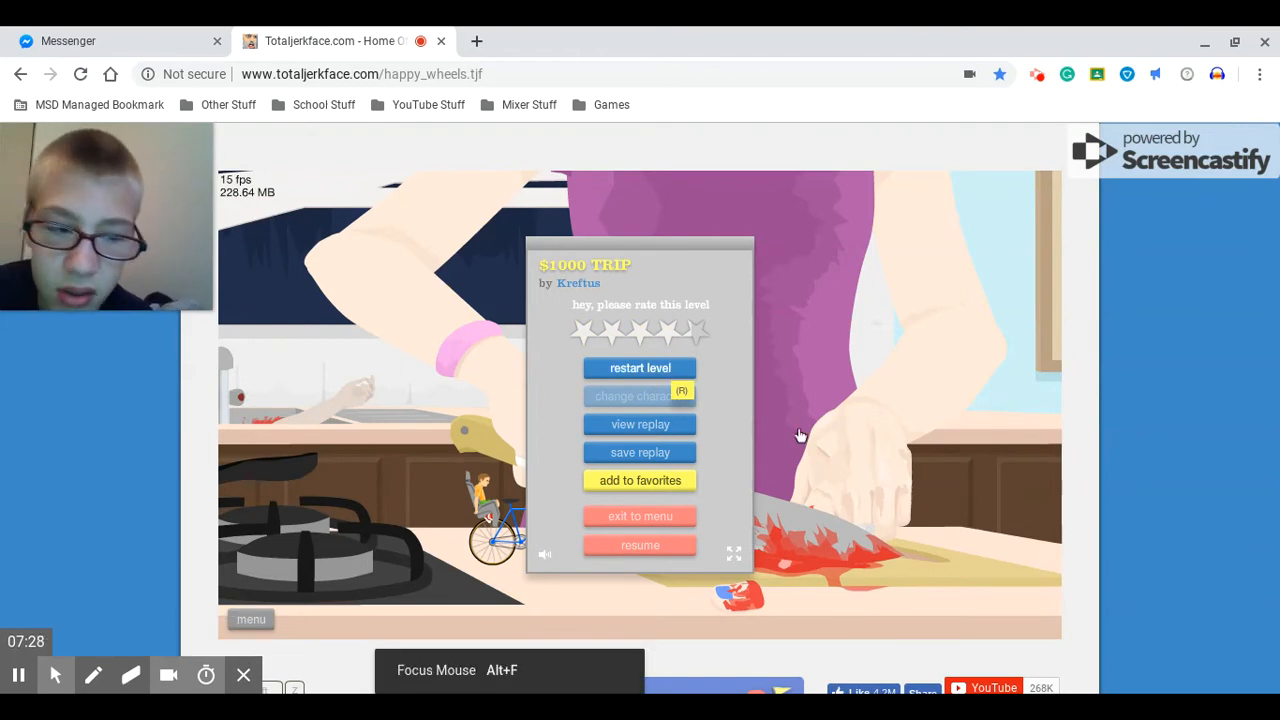
Step: Restart '$1000 TRIP' from the pause menu and watch the park scene into the hospital room
click(640, 367)
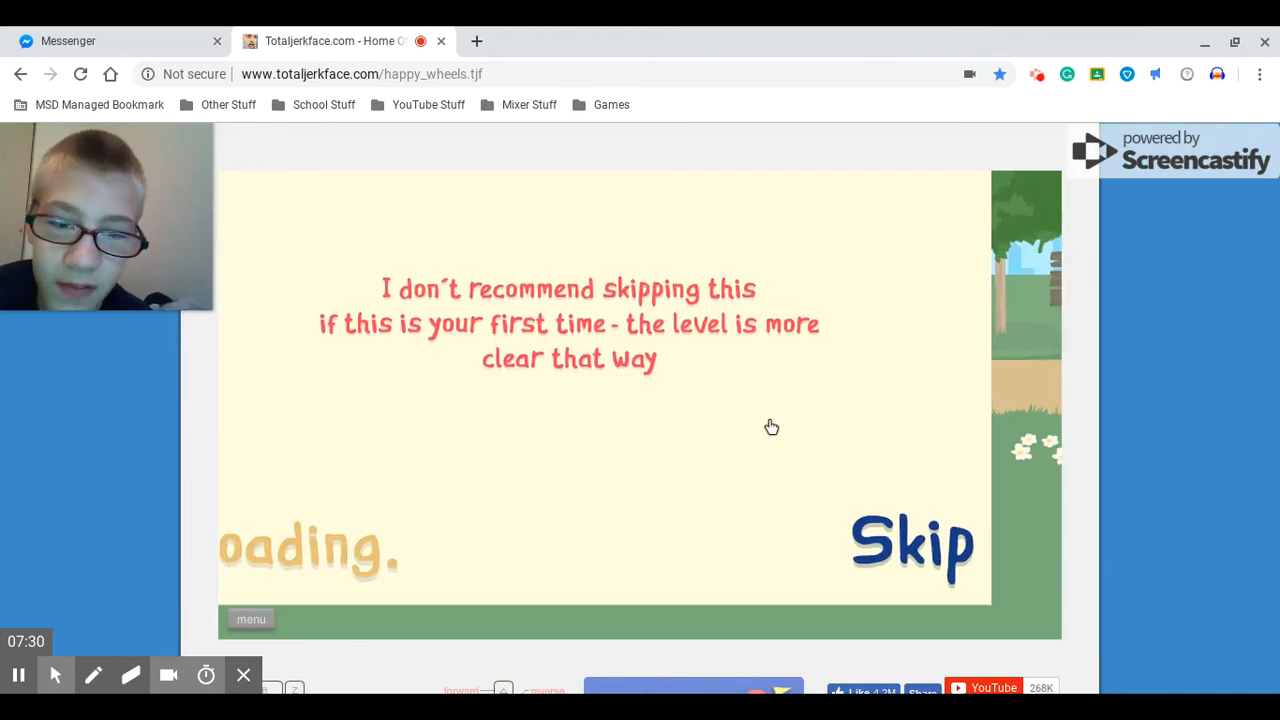
click(911, 545)
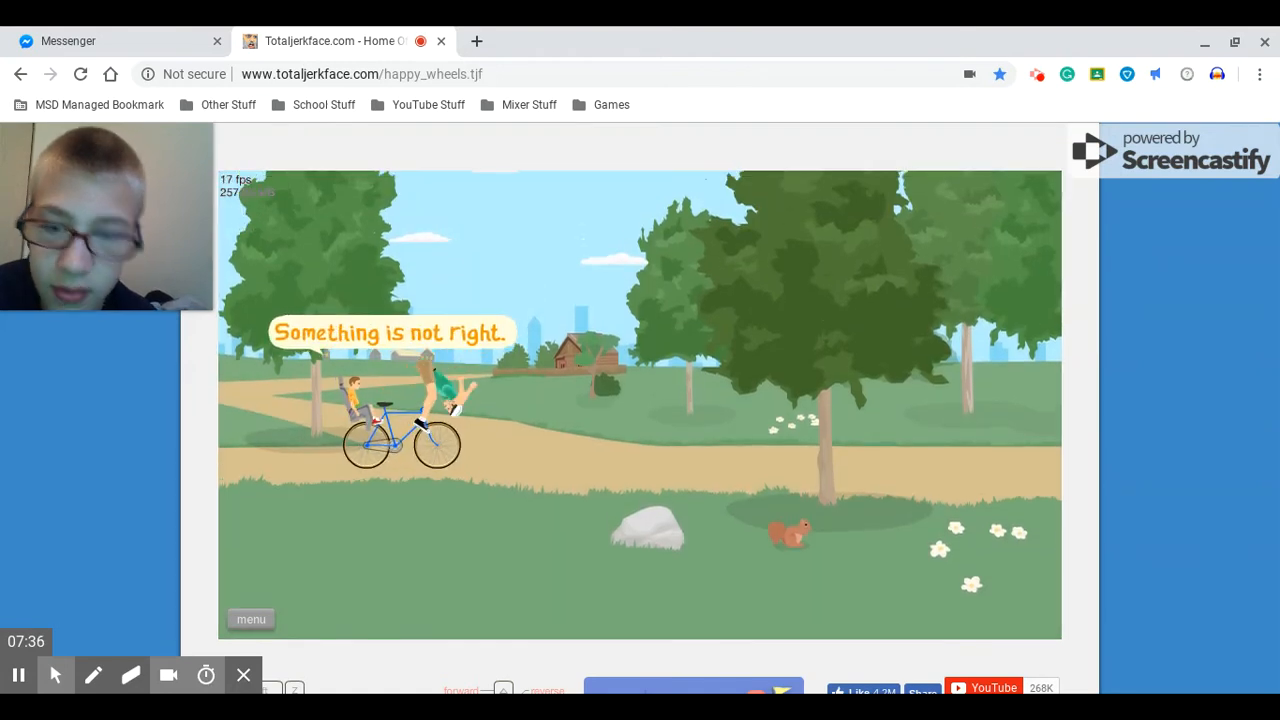
click(251, 619)
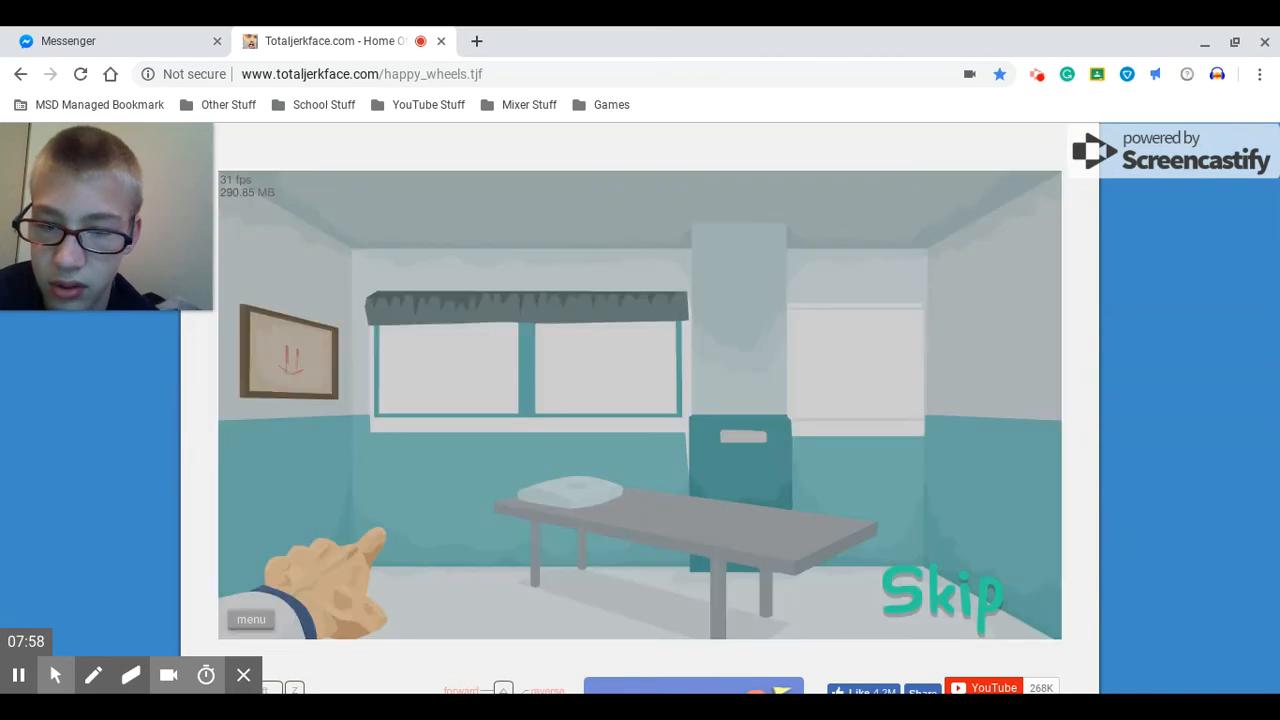
Step: Skip the hospital intro and ride into the carrot-and-bunny meadow
click(940, 590)
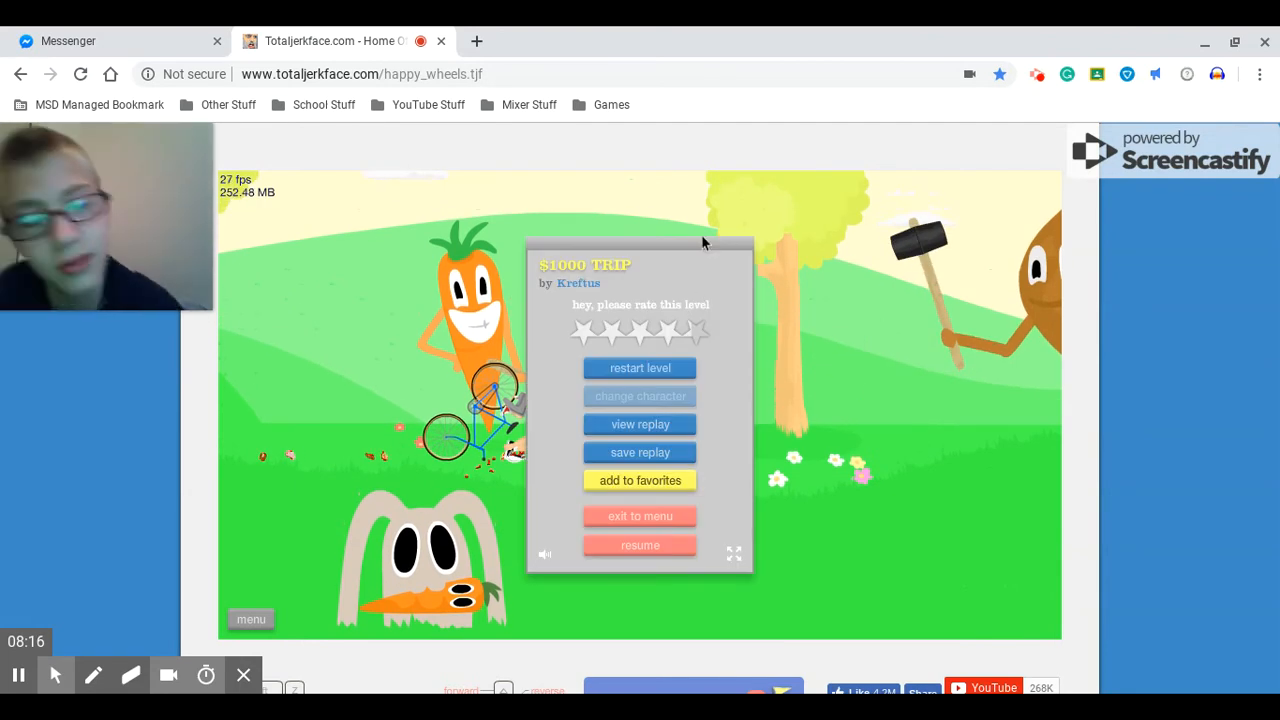
mouse_move(640, 368)
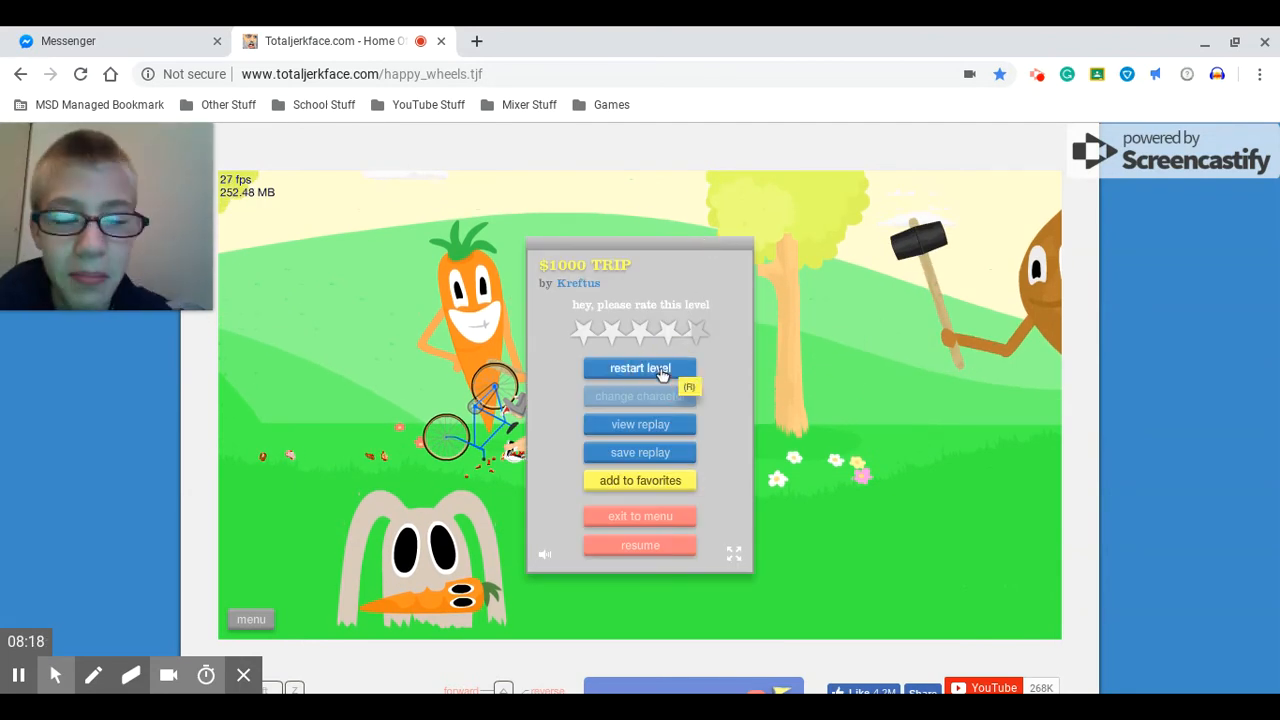
mouse_move(564, 369)
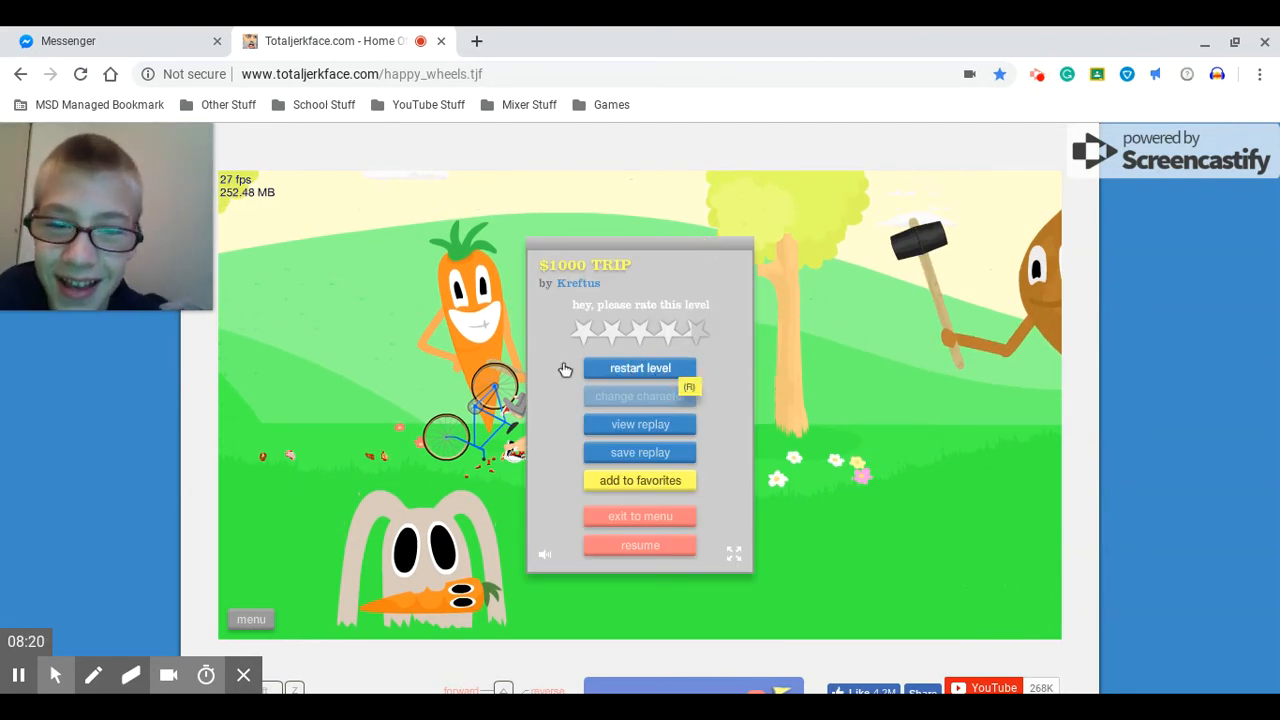
Step: Restart, skip the hospital intro, ride to the dark zigzag area, then show the 'Thanks for Watching' slide
click(640, 367)
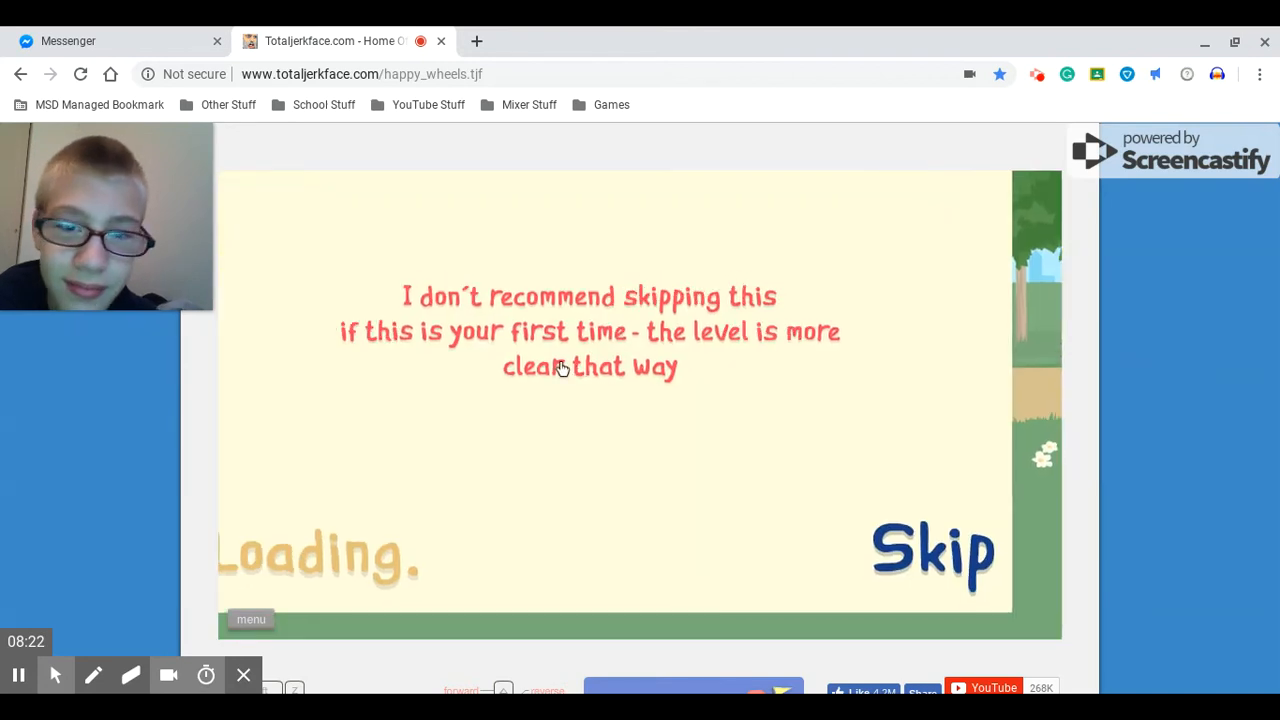
click(931, 551)
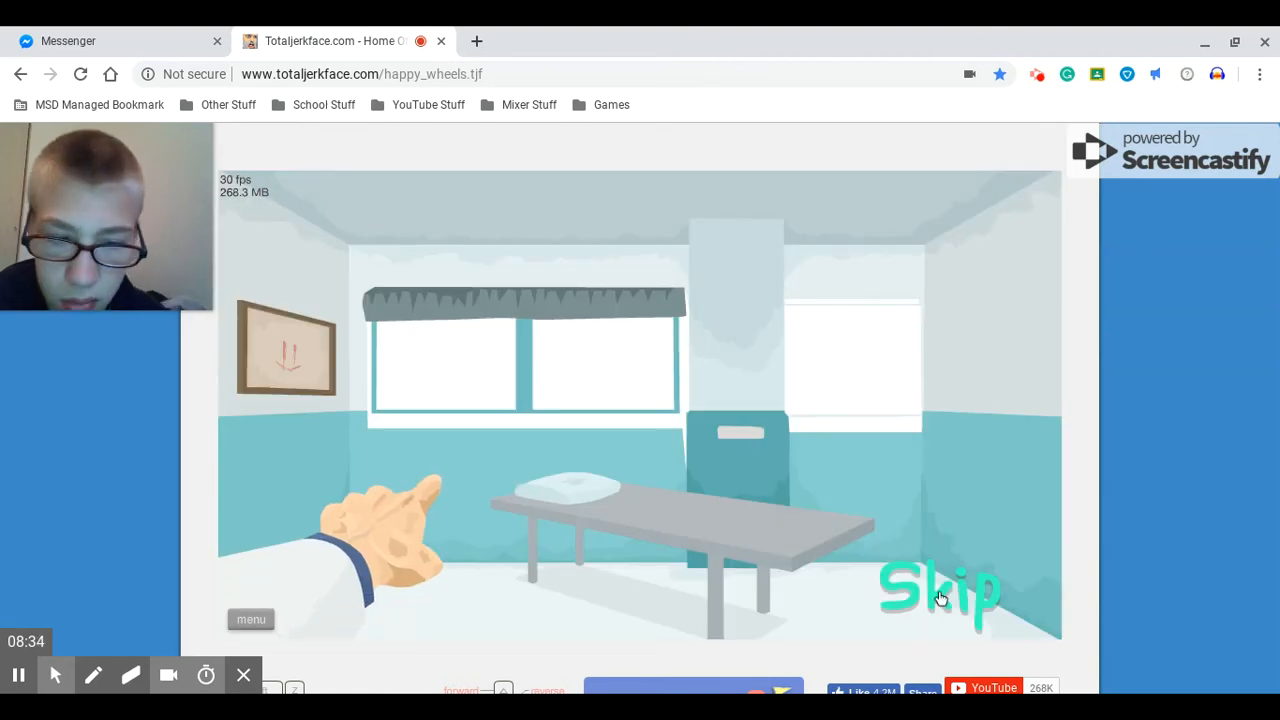
click(940, 590)
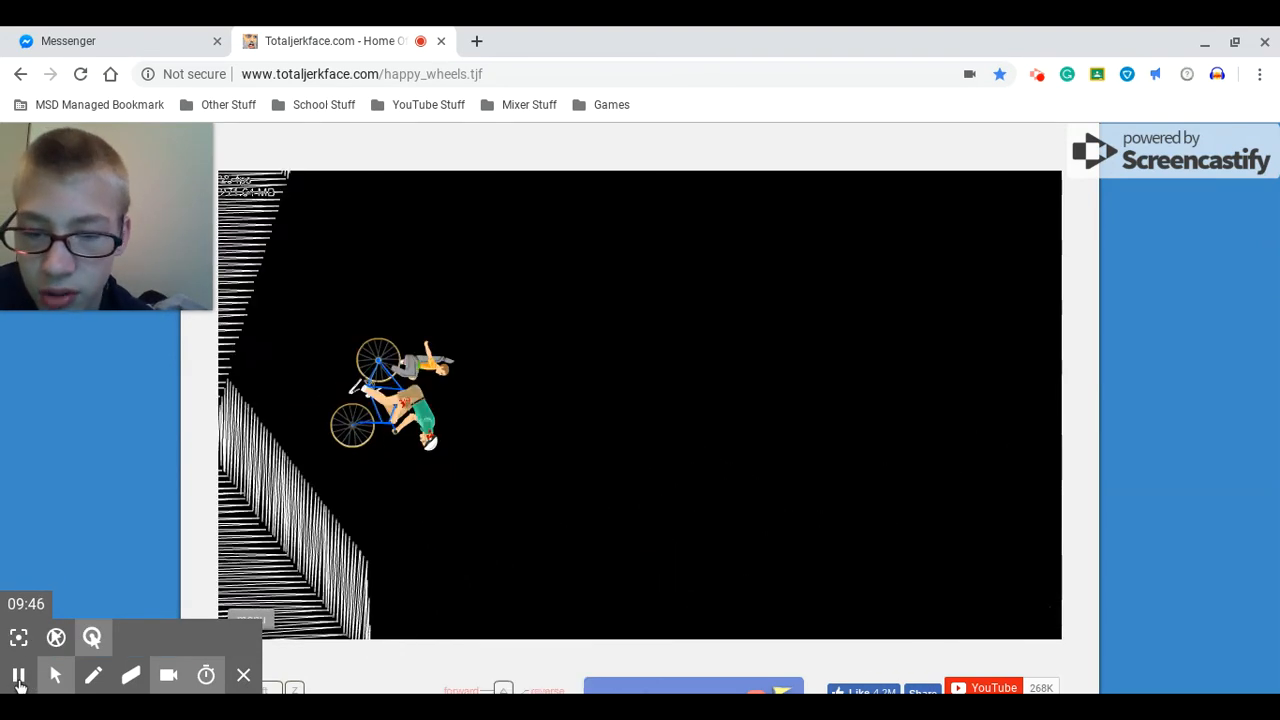
click(335, 41)
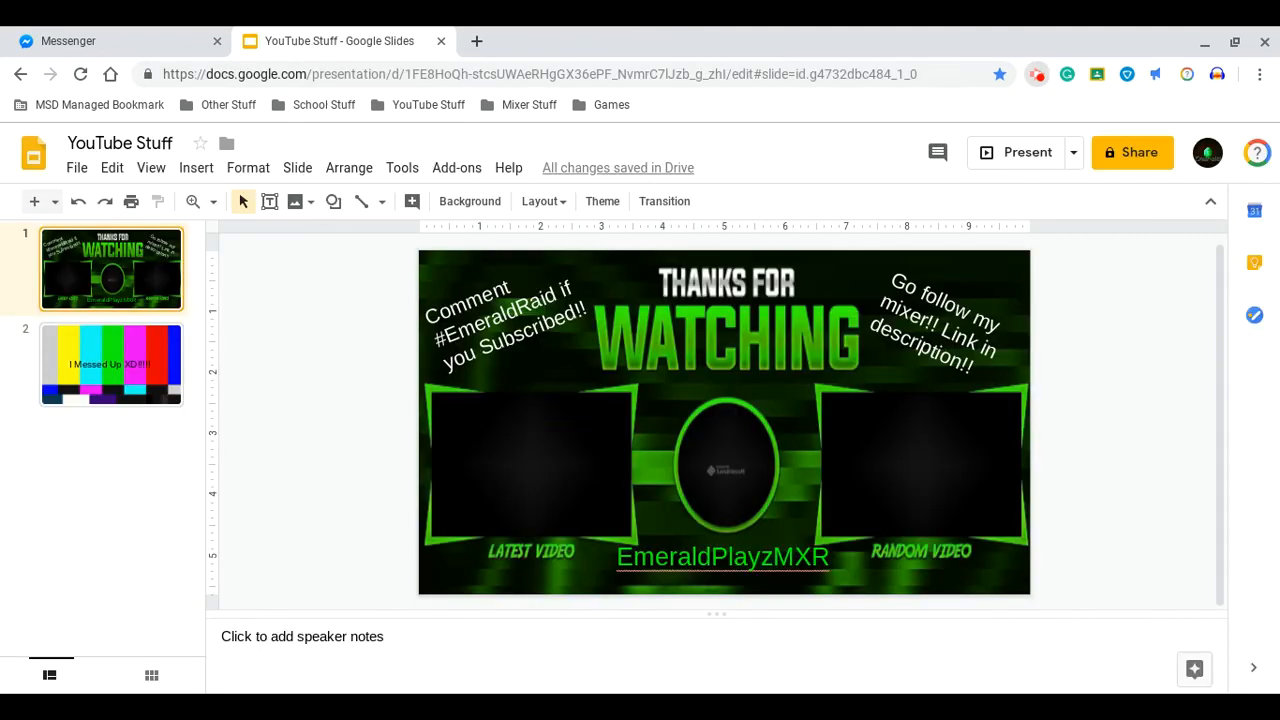